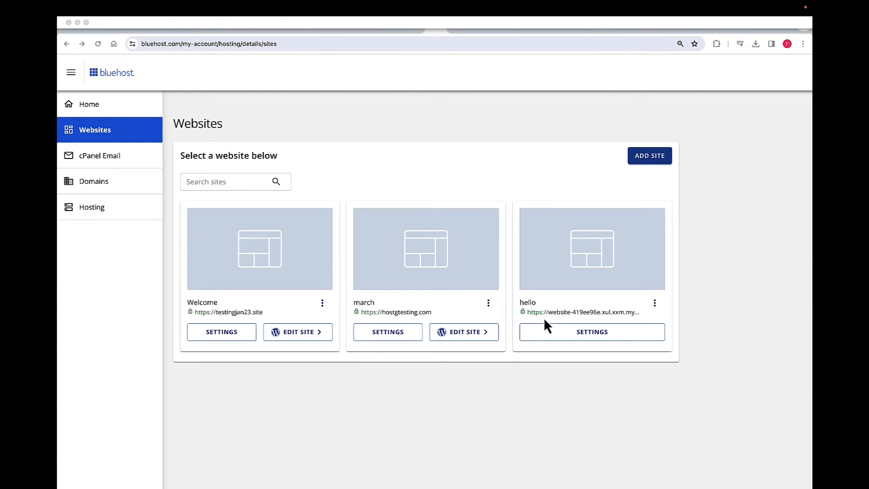
mouse_move(348, 314)
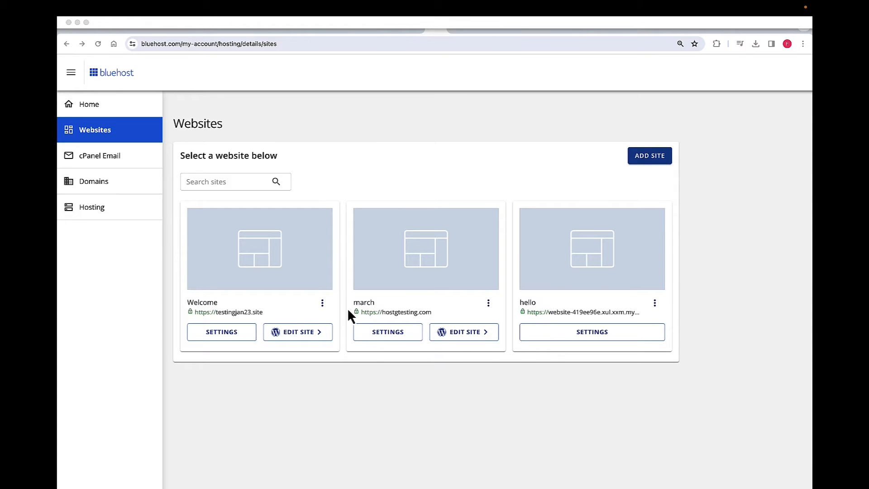
mouse_move(250, 90)
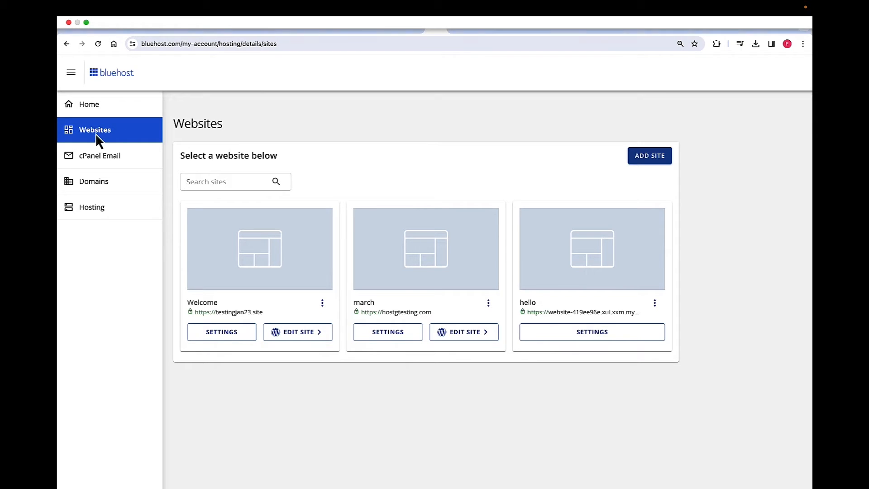
mouse_move(108, 137)
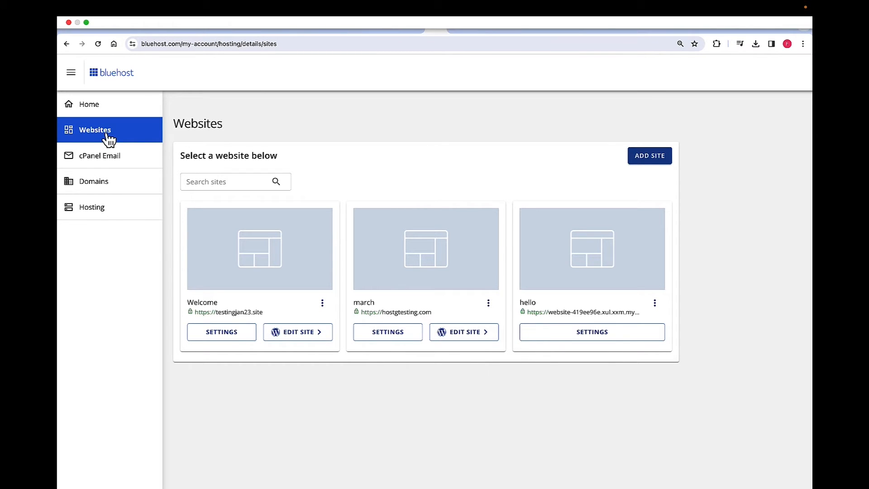
mouse_move(222, 331)
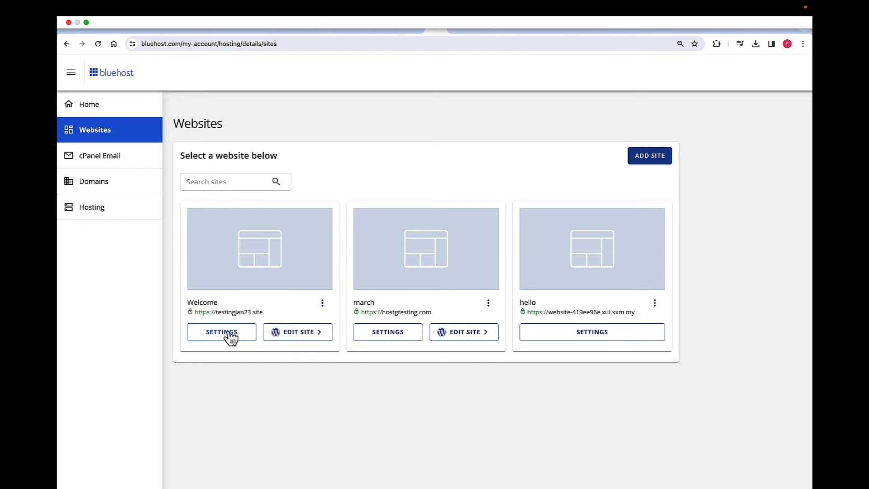
- Open FTP Access management from the testingjan23.site Welcome site's Advanced settings
left_click(221, 331)
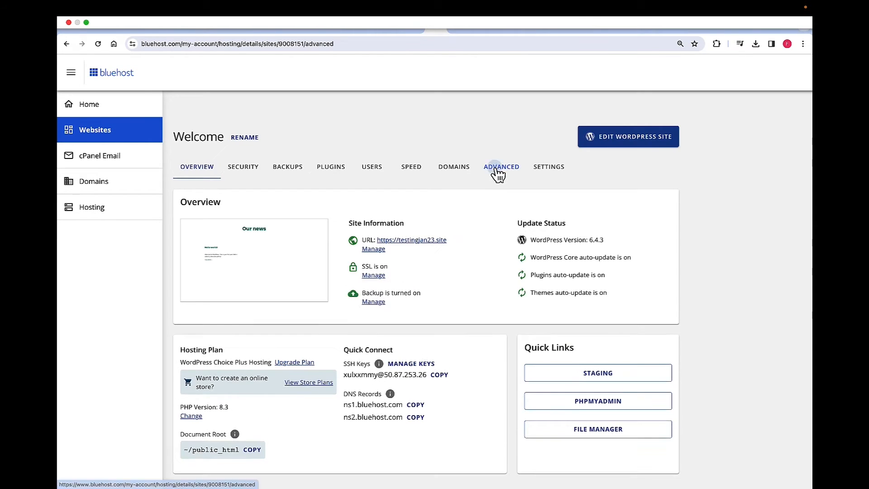
left_click(500, 166)
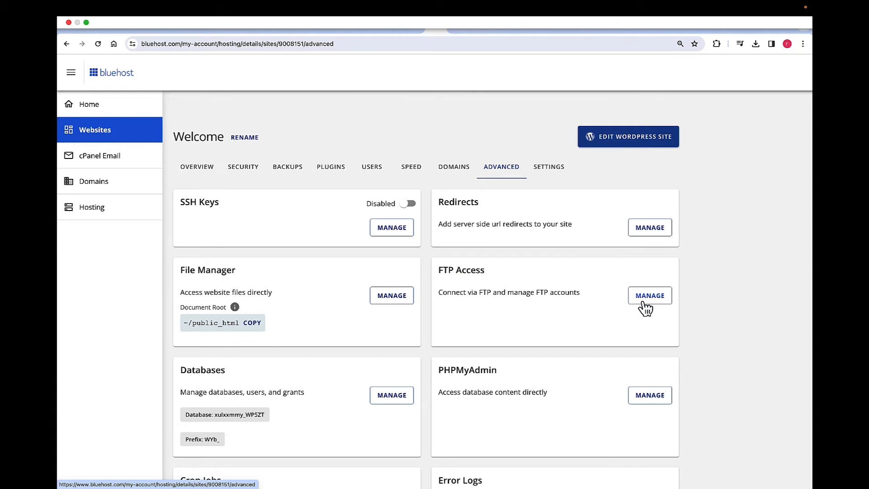
left_click(649, 295)
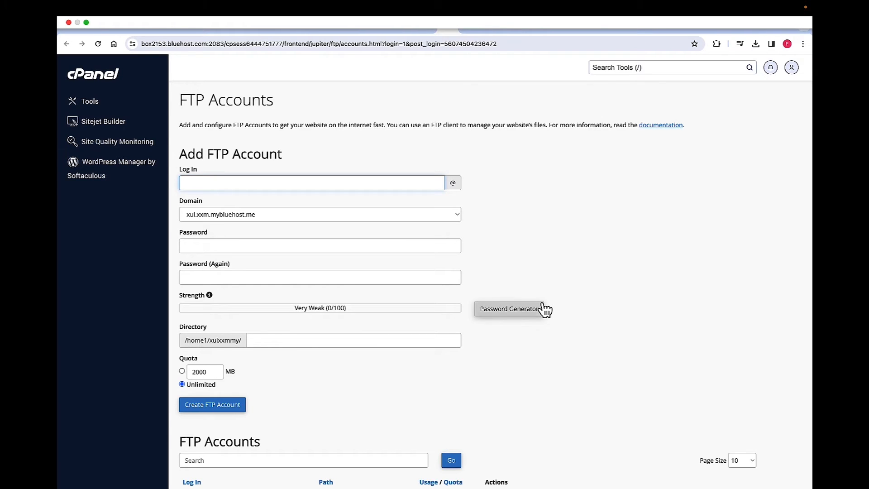
scroll("down", 3)
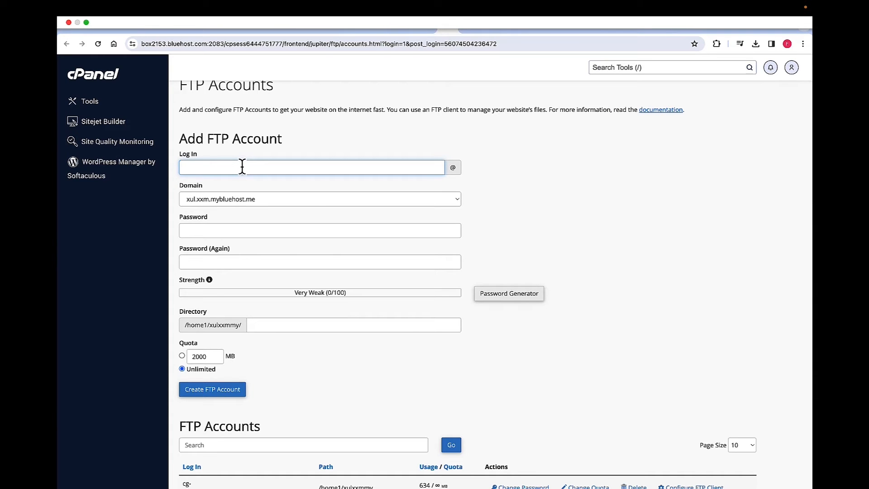
scroll("down", 3)
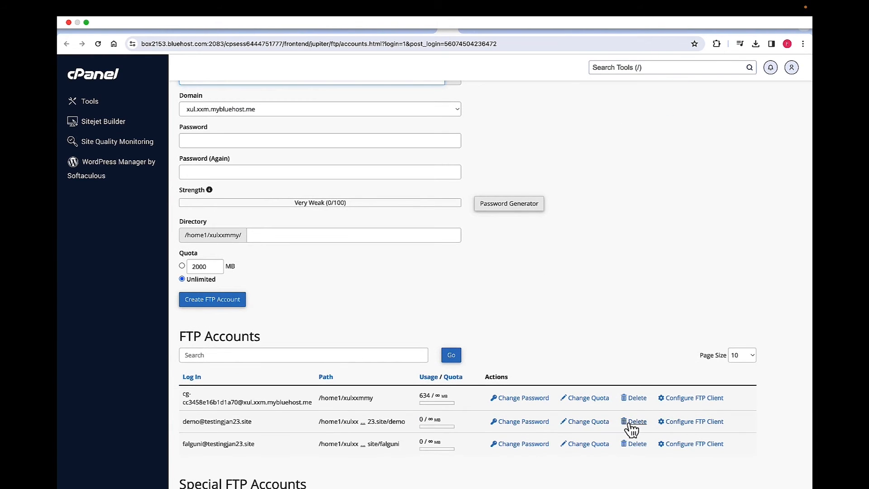
left_click(636, 422)
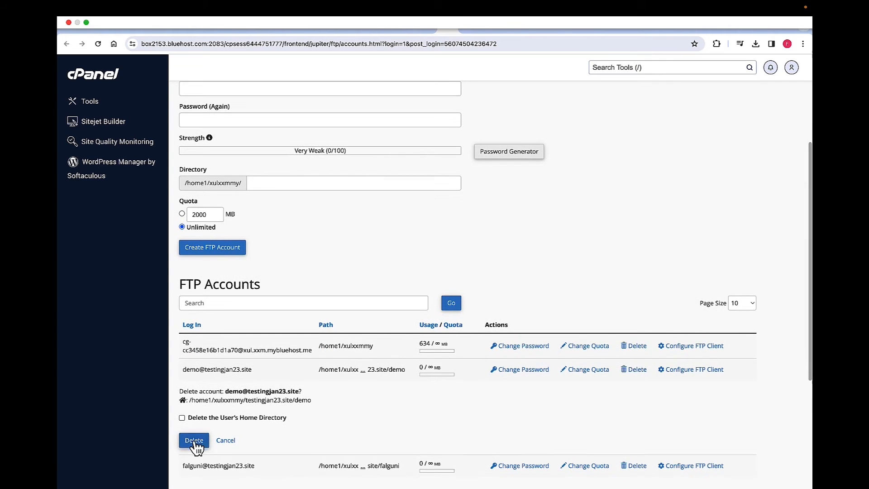
left_click(194, 439)
type("dem")
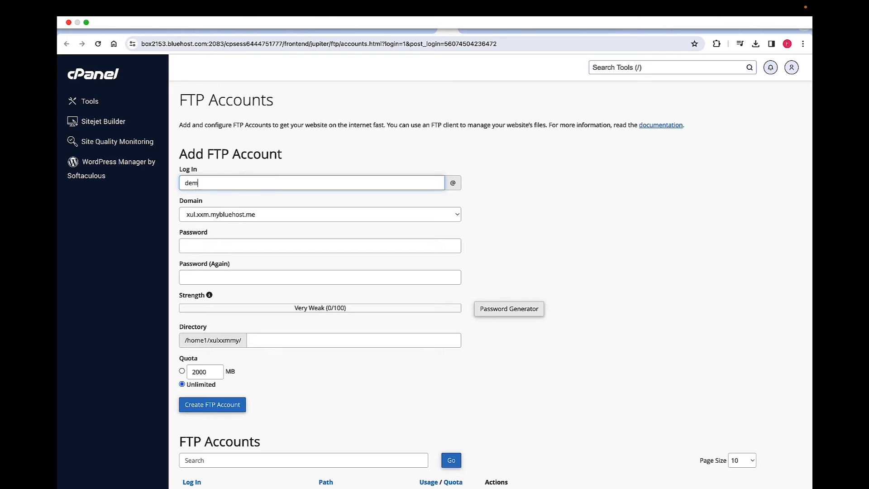
- Set the demo account's domain to testingjan23.site and apply a generated strong password
left_click(319, 214)
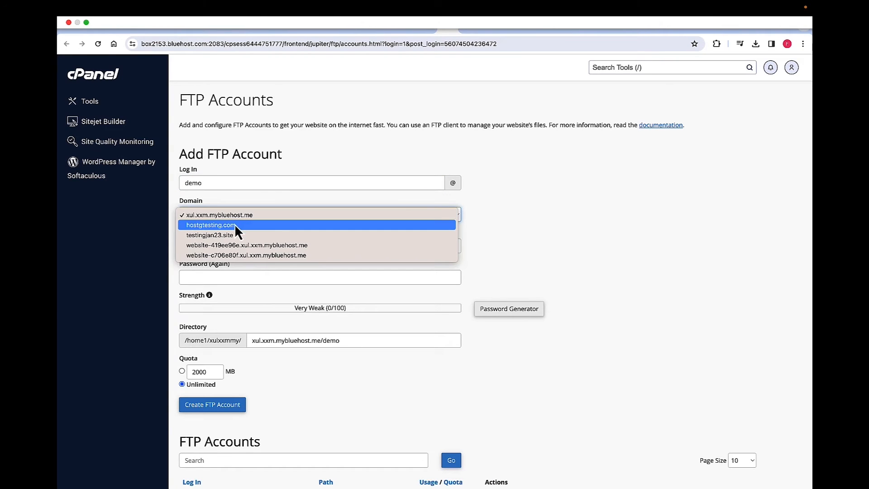
left_click(209, 234)
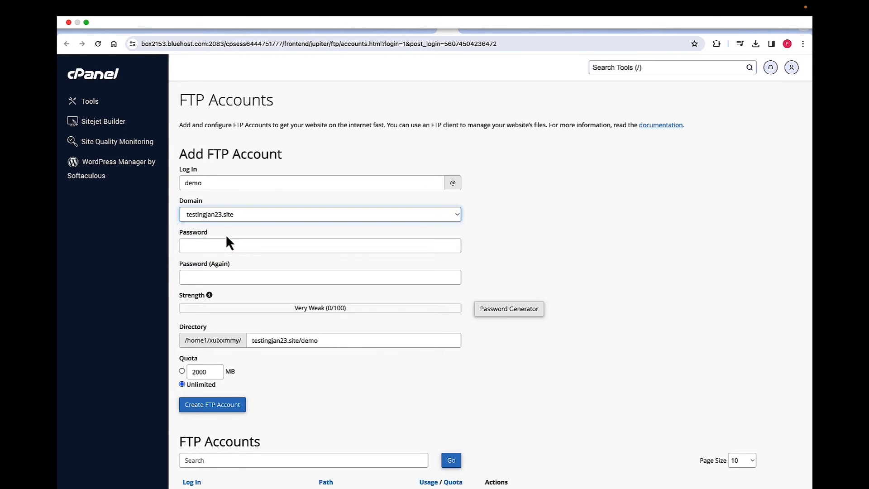
left_click(508, 308)
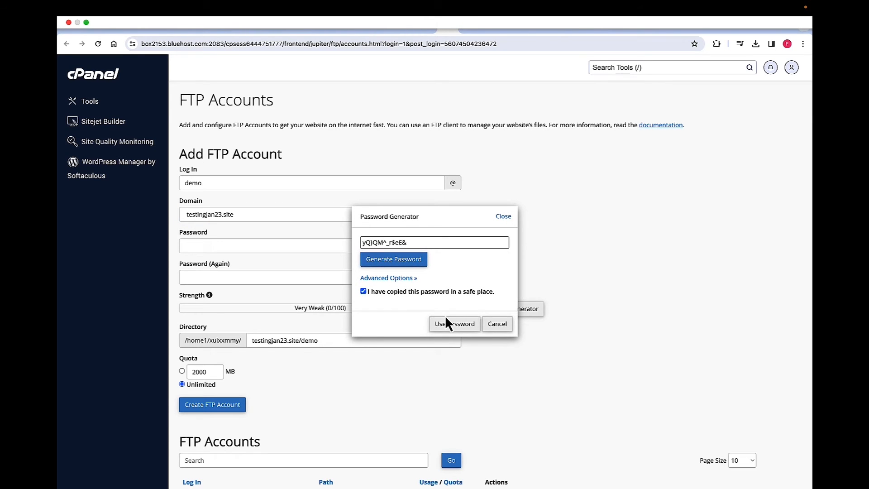
left_click(454, 323)
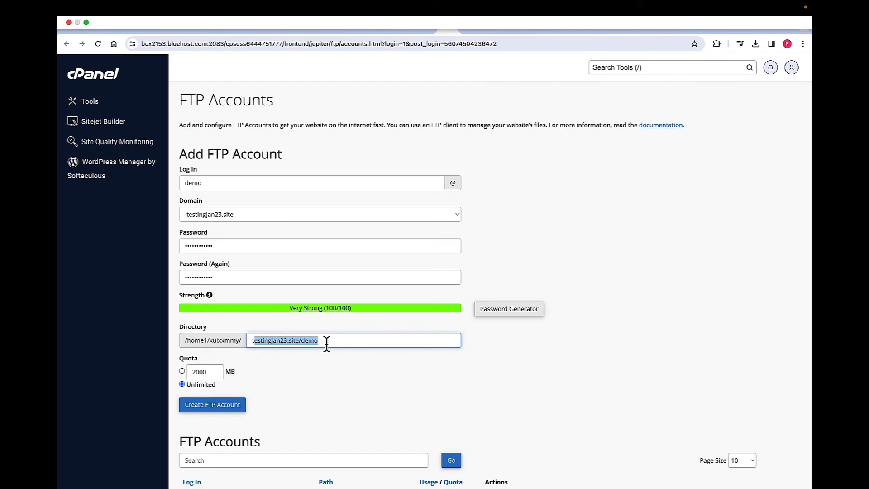
- Create the demo FTP account with directory testingjan23.site/demo
left_click(310, 340)
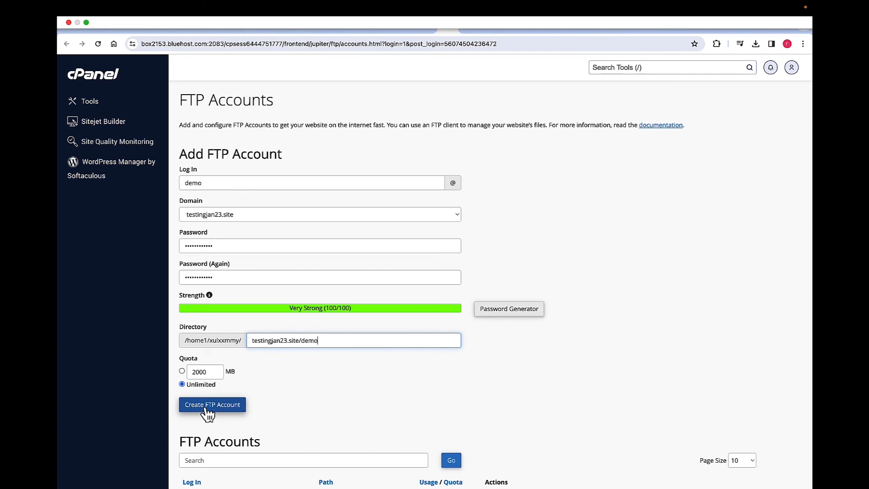
left_click(212, 404)
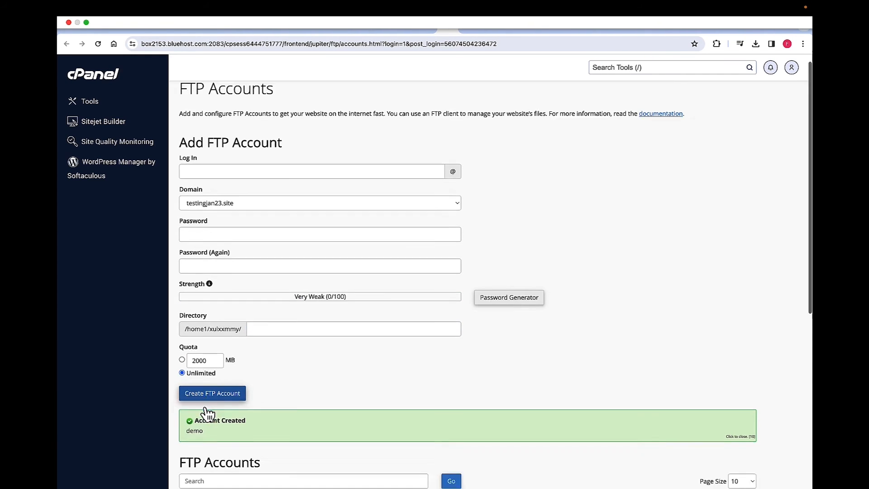
scroll("down", 3)
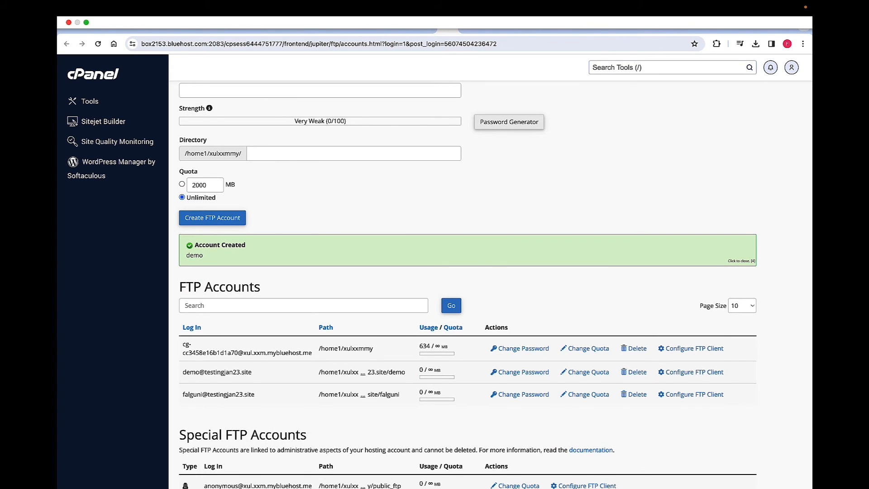
- View demo's FTP client settings: server ftp.xul.xxm.mybluehost.me, port 21, configuration files
left_click(694, 372)
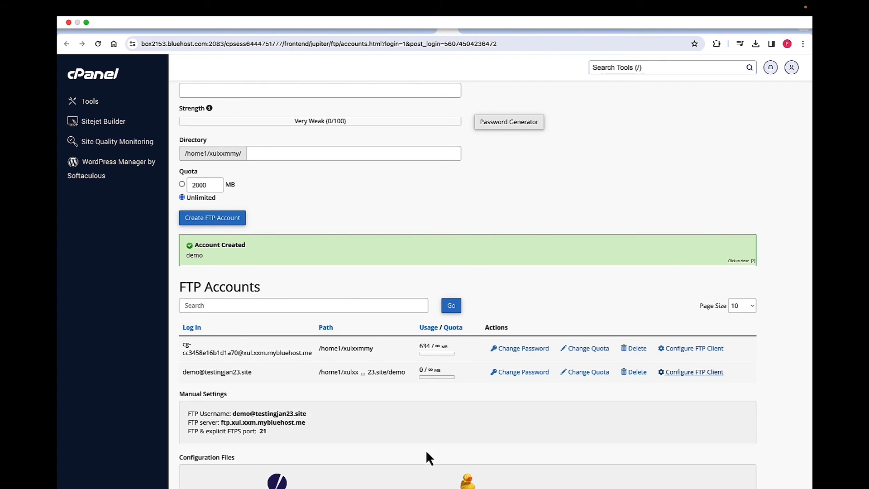
scroll("down", 3)
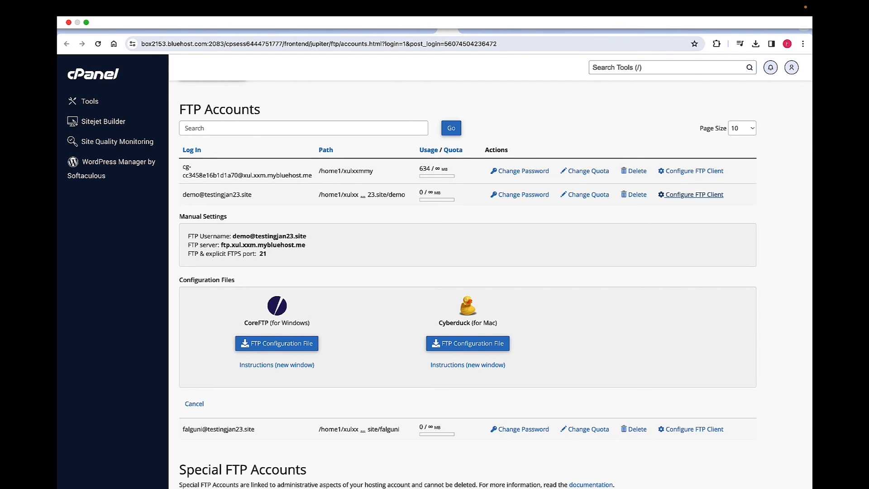
mouse_move(629, 381)
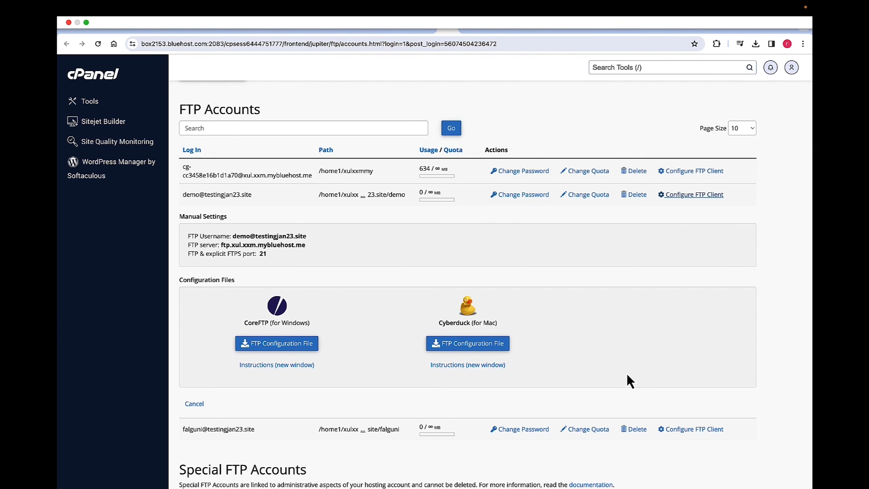
scroll("up", 3)
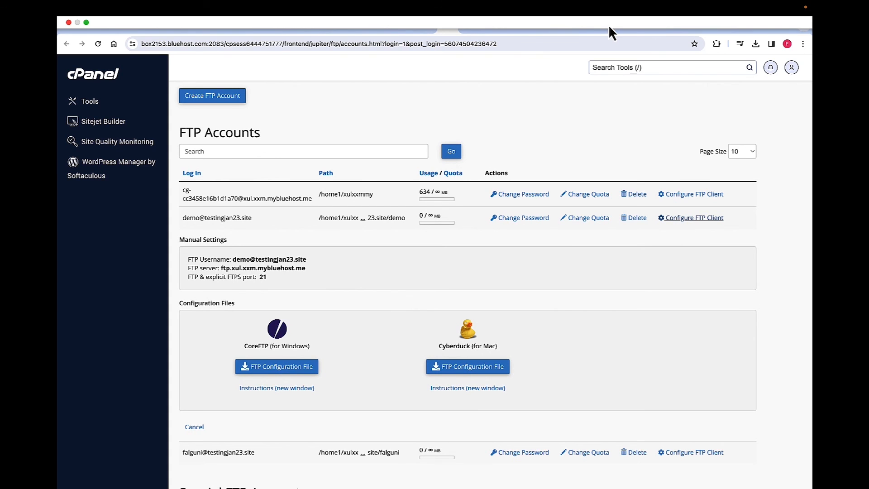